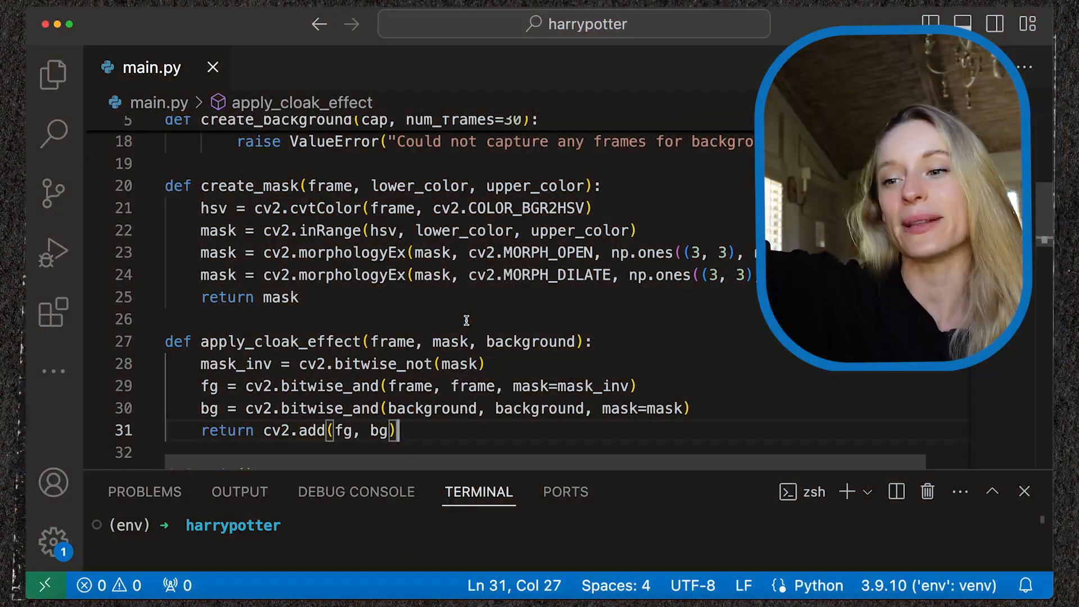
# Run main.py in the terminal with the project's env Python via the editor's context menu.
pyautogui.rightClick(409, 253)
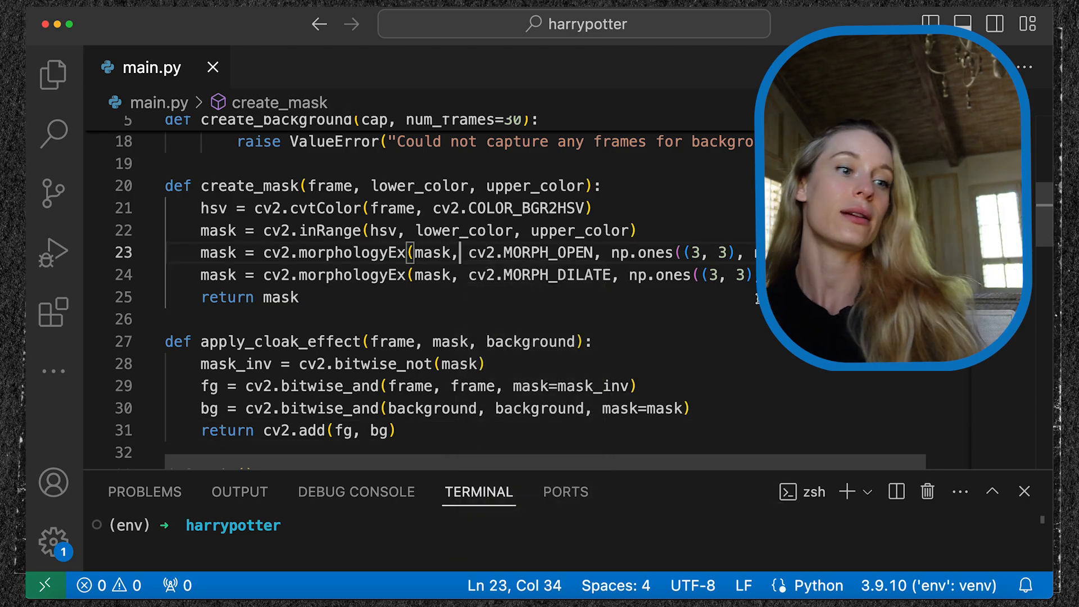
pyautogui.click(590, 547)
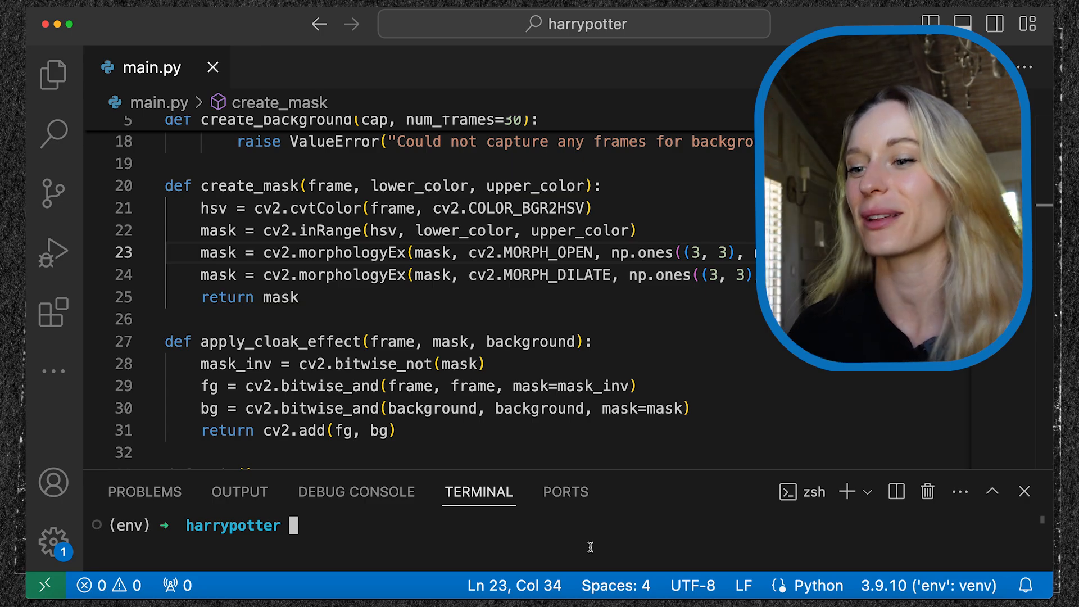
pyautogui.rightClick(590, 275)
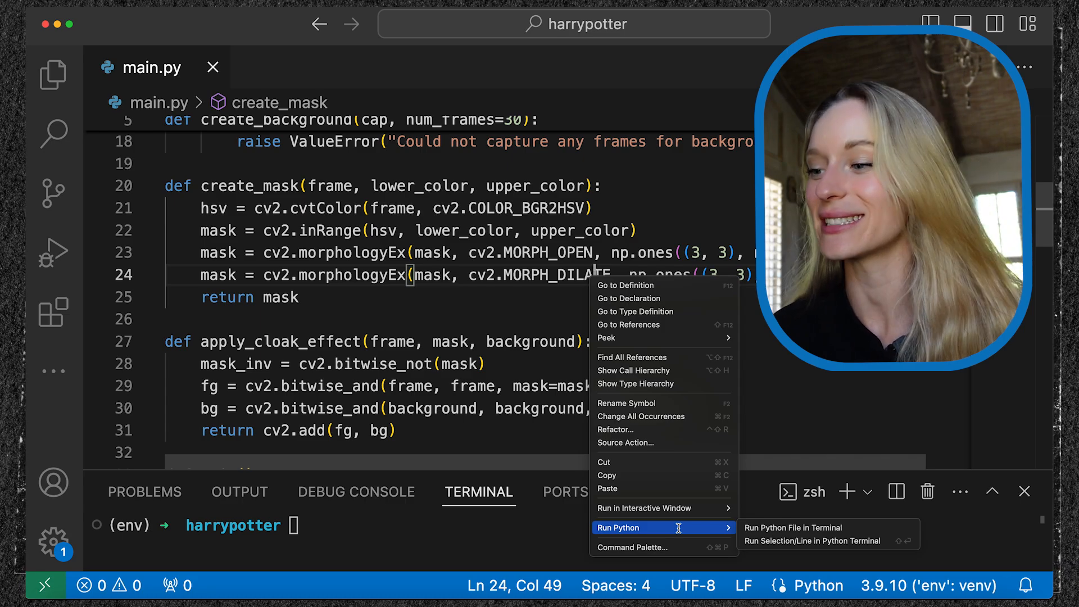
pyautogui.moveTo(820, 528)
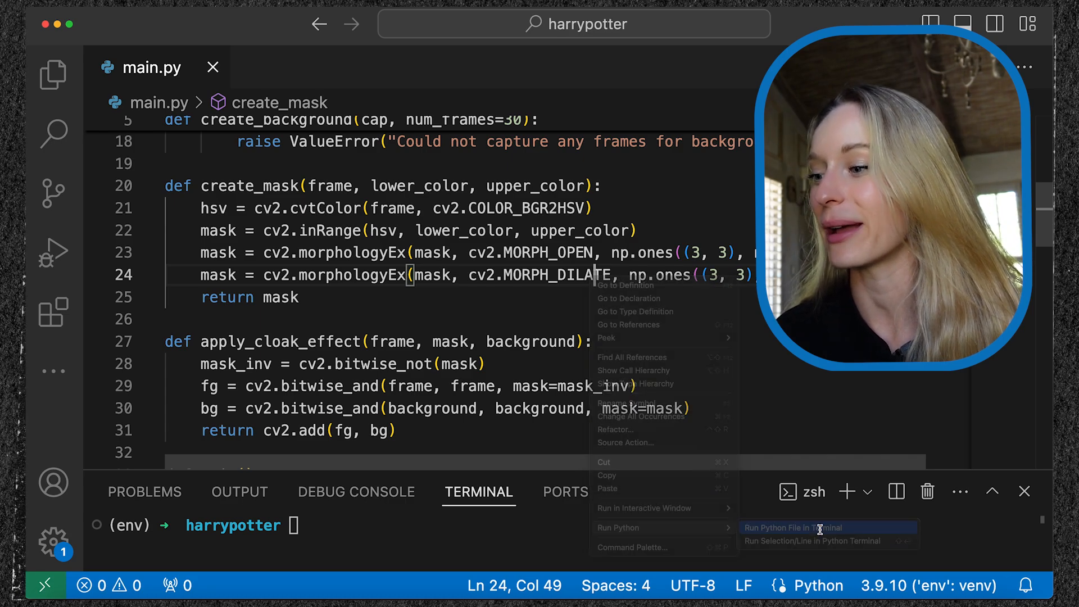
pyautogui.click(792, 528)
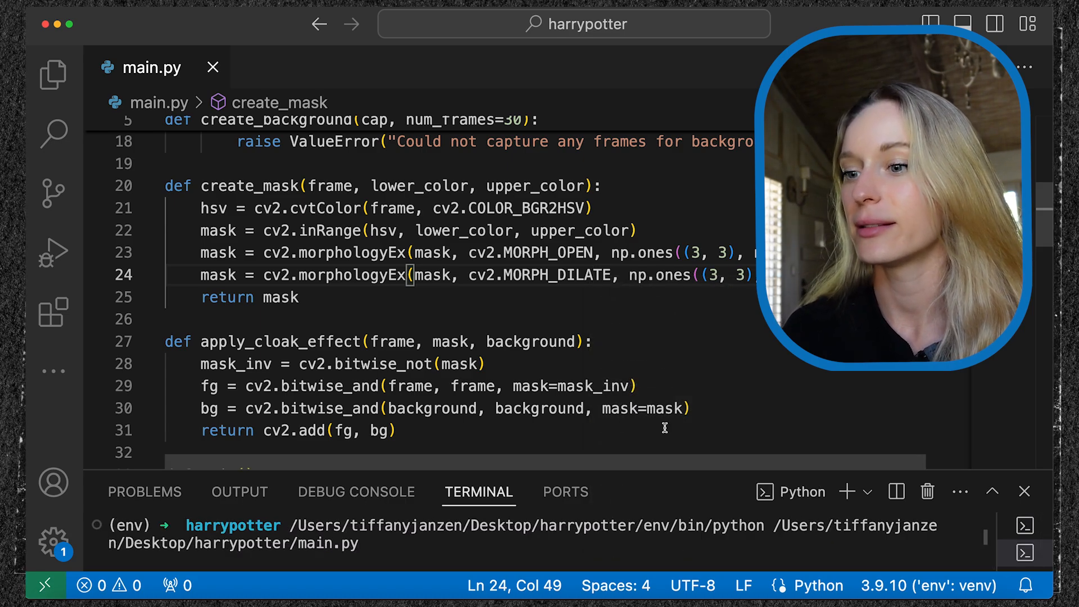